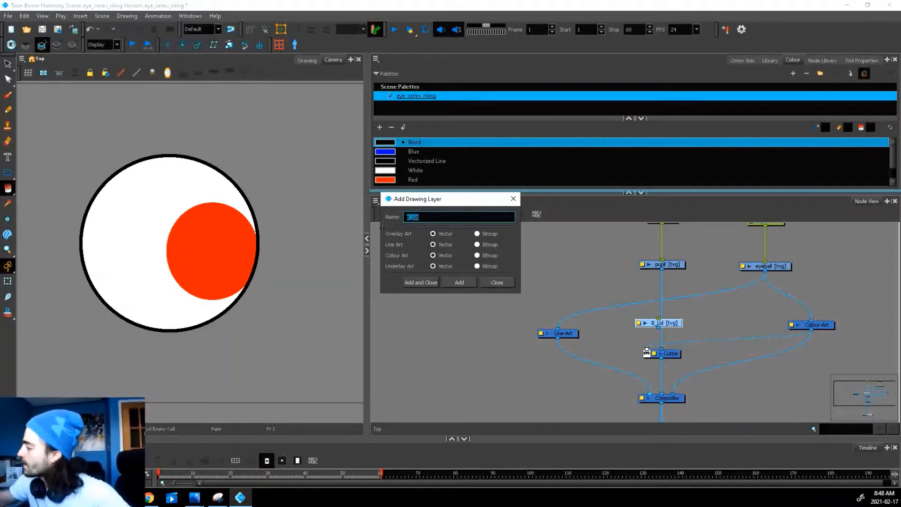
Name a new drawing layer T_Lid and connect it into the Composite.
text(T_Lid)
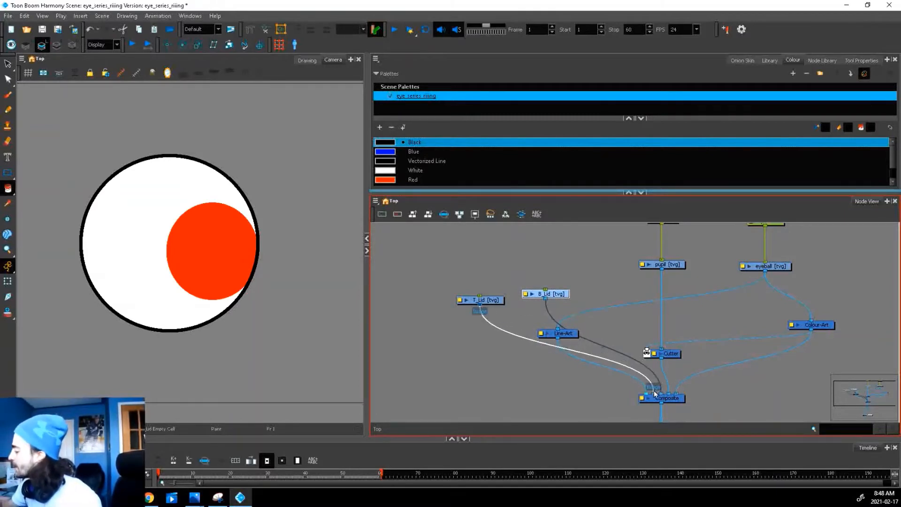
drag(555, 333, 423, 326)
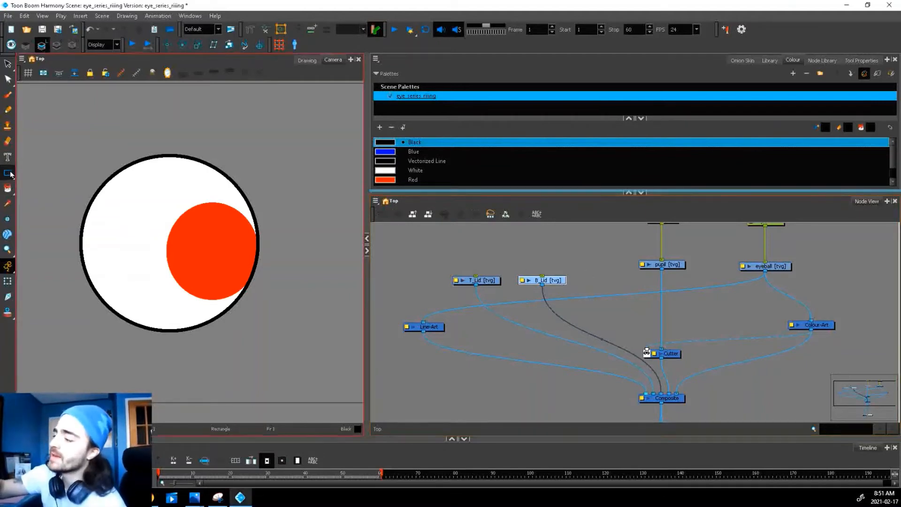
Draw a blue rectangle covering the lower half of the eye.
drag(35, 282, 166, 329)
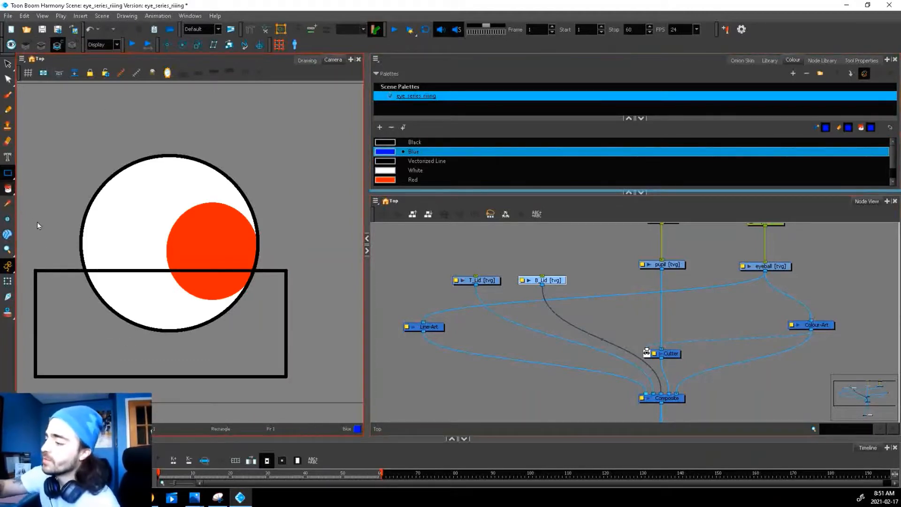
click(77, 368)
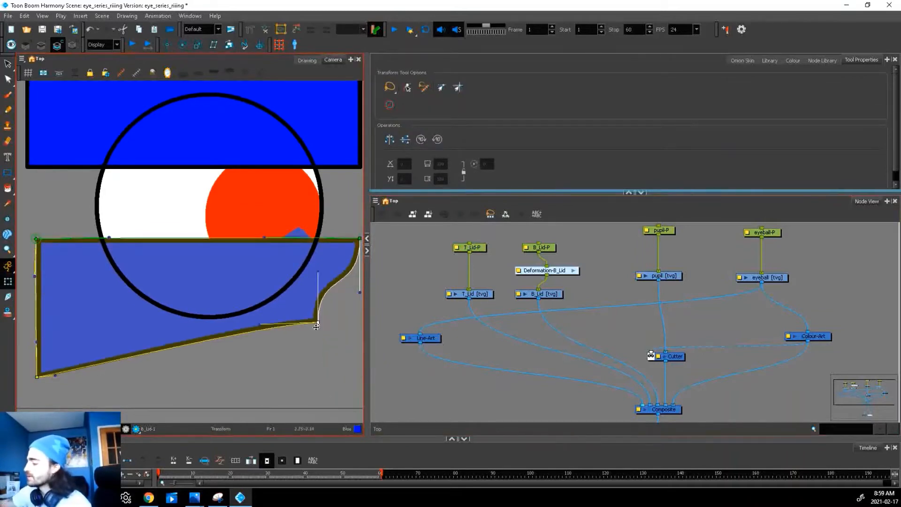
Test-bend the bottom lid rectangle with its deformer.
drag(317, 324, 353, 379)
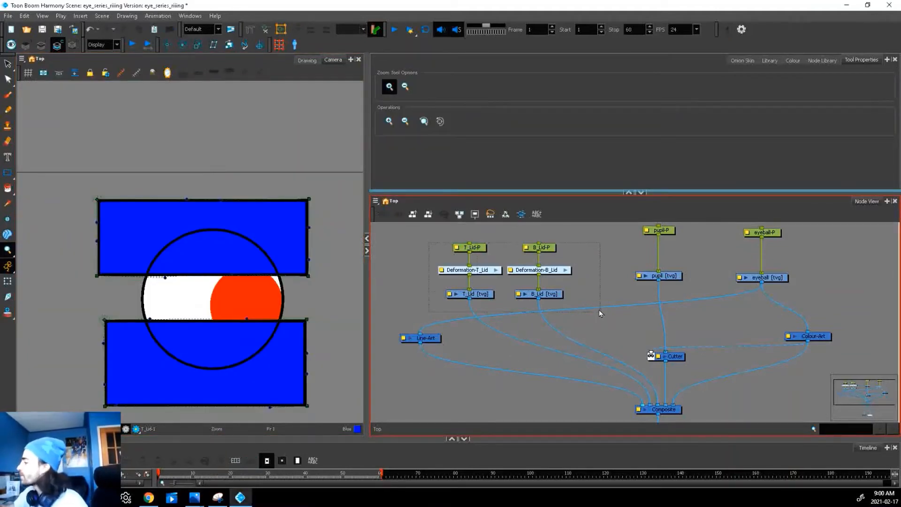
click(468, 270)
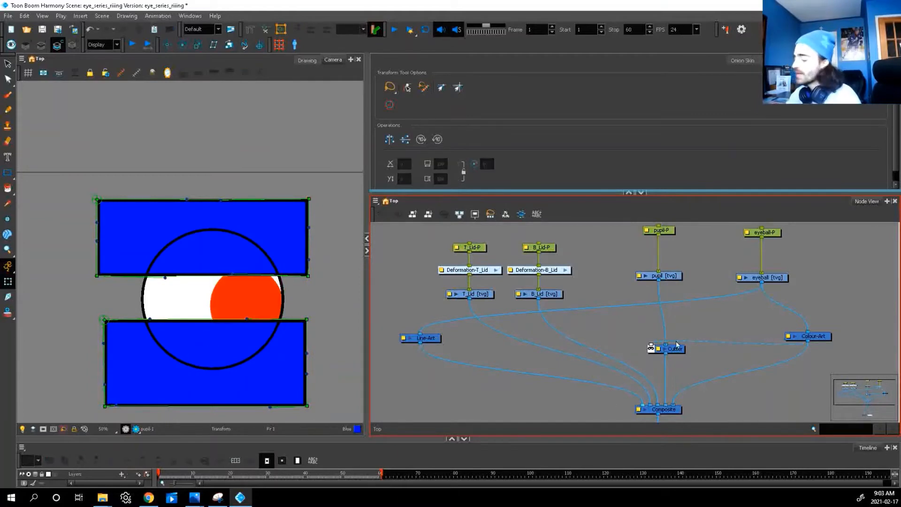
mouse_move(681, 328)
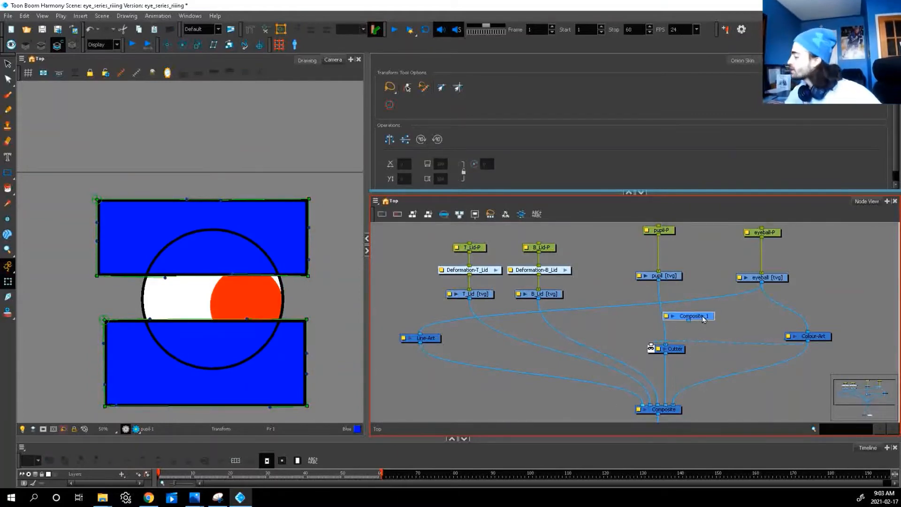
Open the new composite's Layer Properties and set its combine mode.
double_click(688, 316)
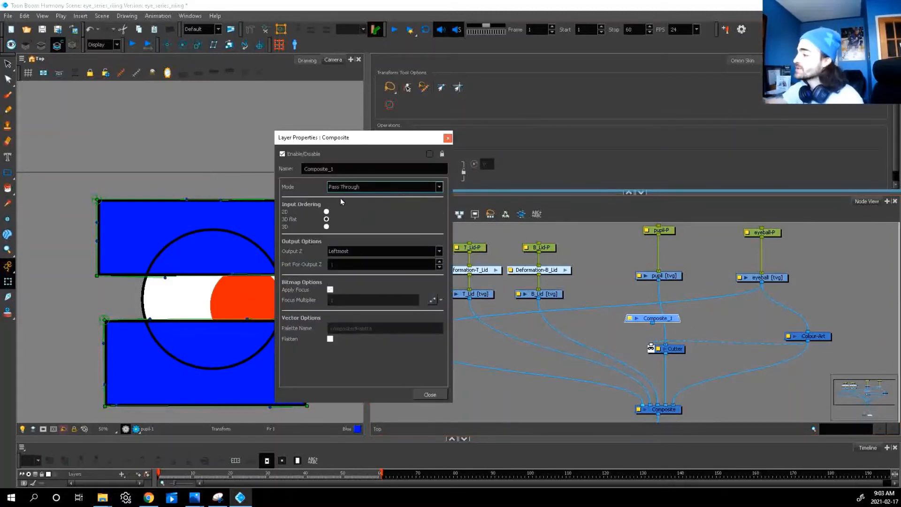
click(429, 394)
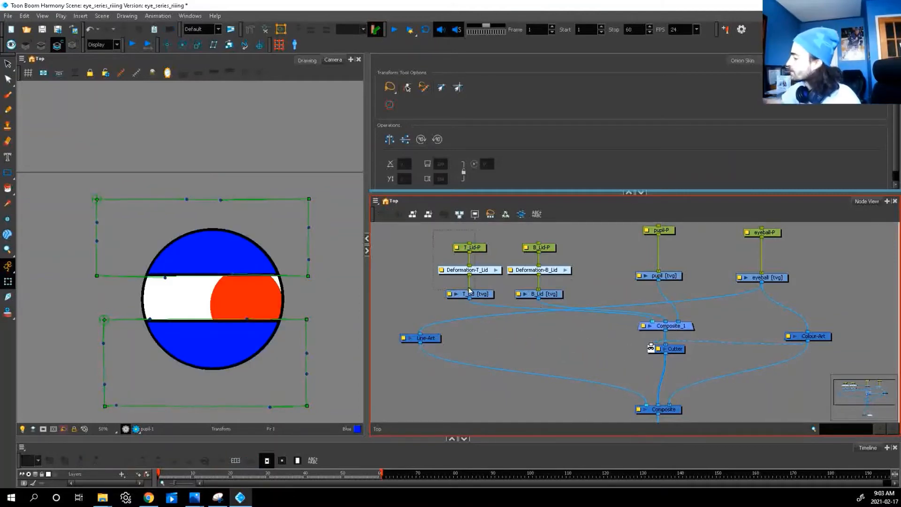
Select the B_Lid drawing and drag it upward over the eye.
click(541, 231)
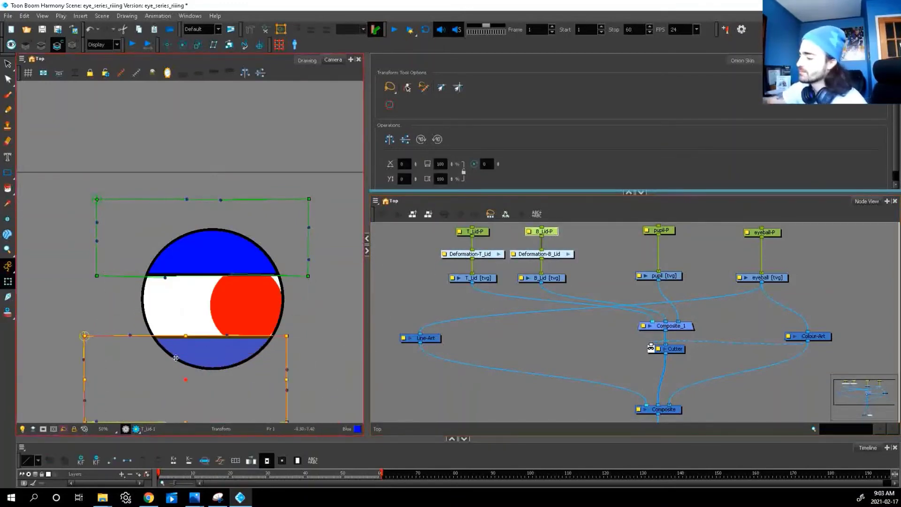
drag(175, 356, 205, 360)
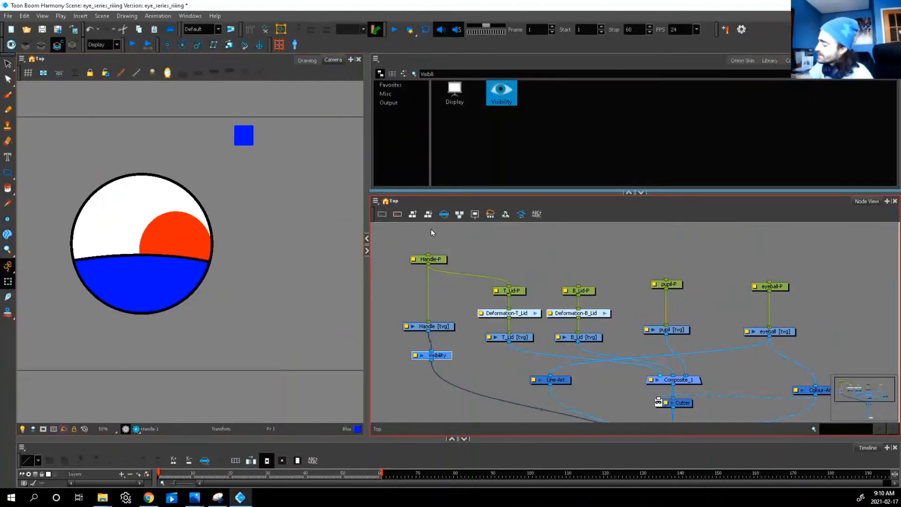
Add a Visibility node for the handle and exclude it from the final render.
click(244, 135)
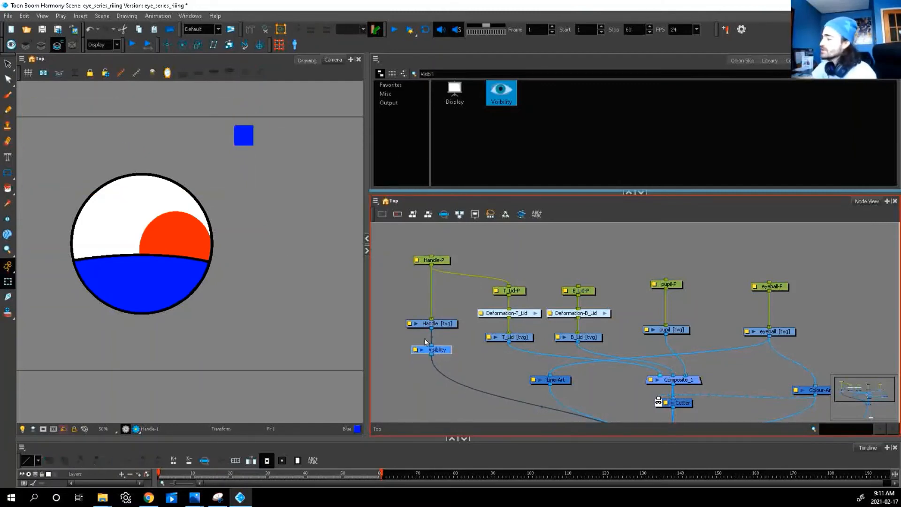
double_click(436, 350)
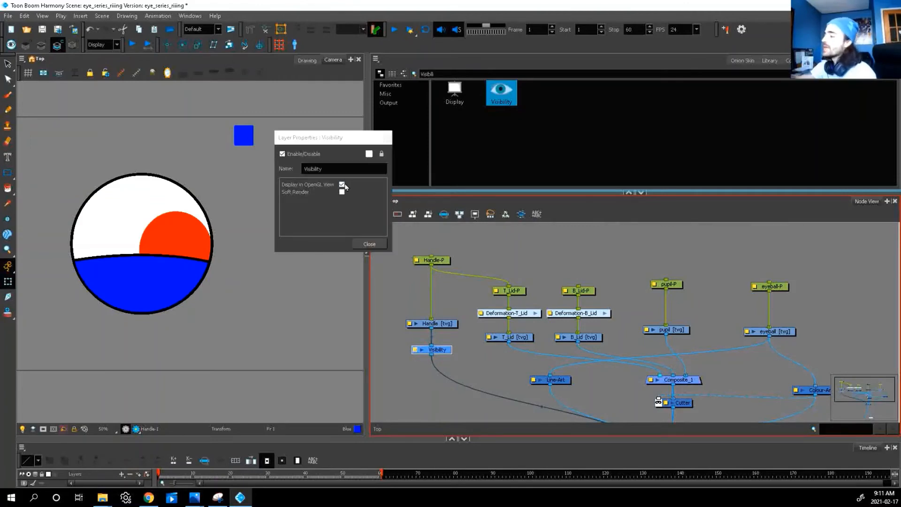
click(369, 244)
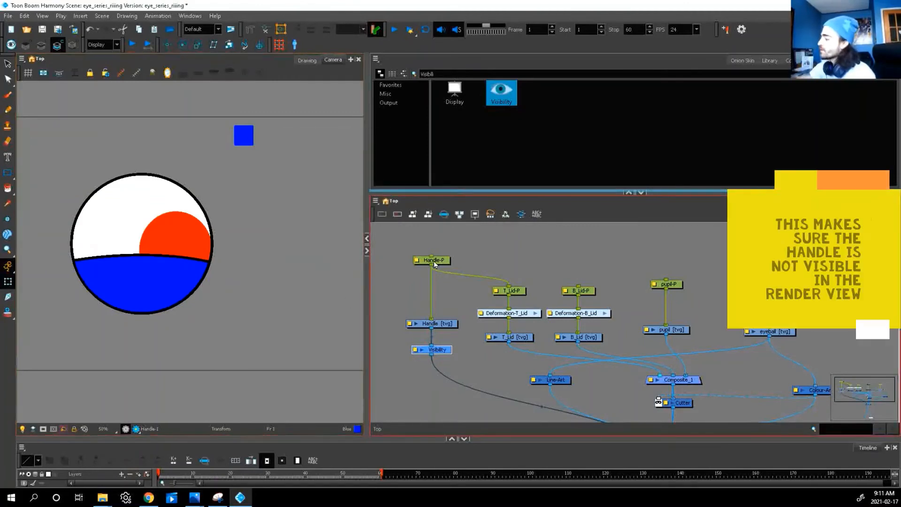